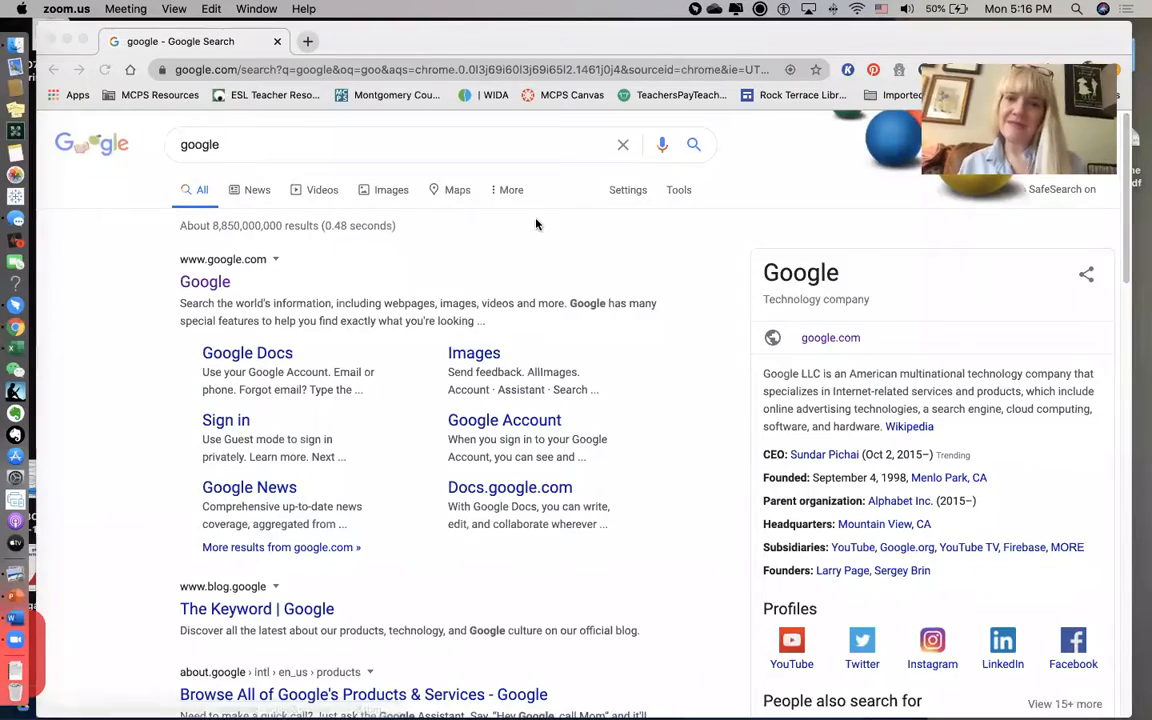
Go to the google.com homepage from the top result for the search 'google'
left_click(536, 224)
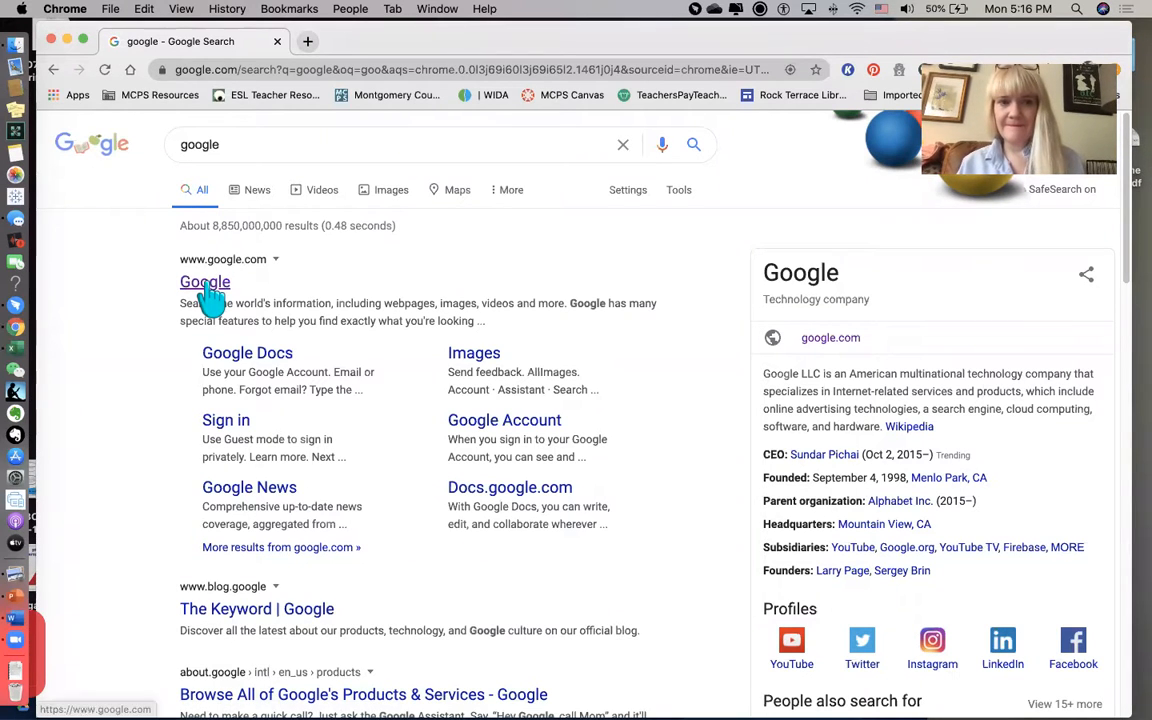
left_click(204, 280)
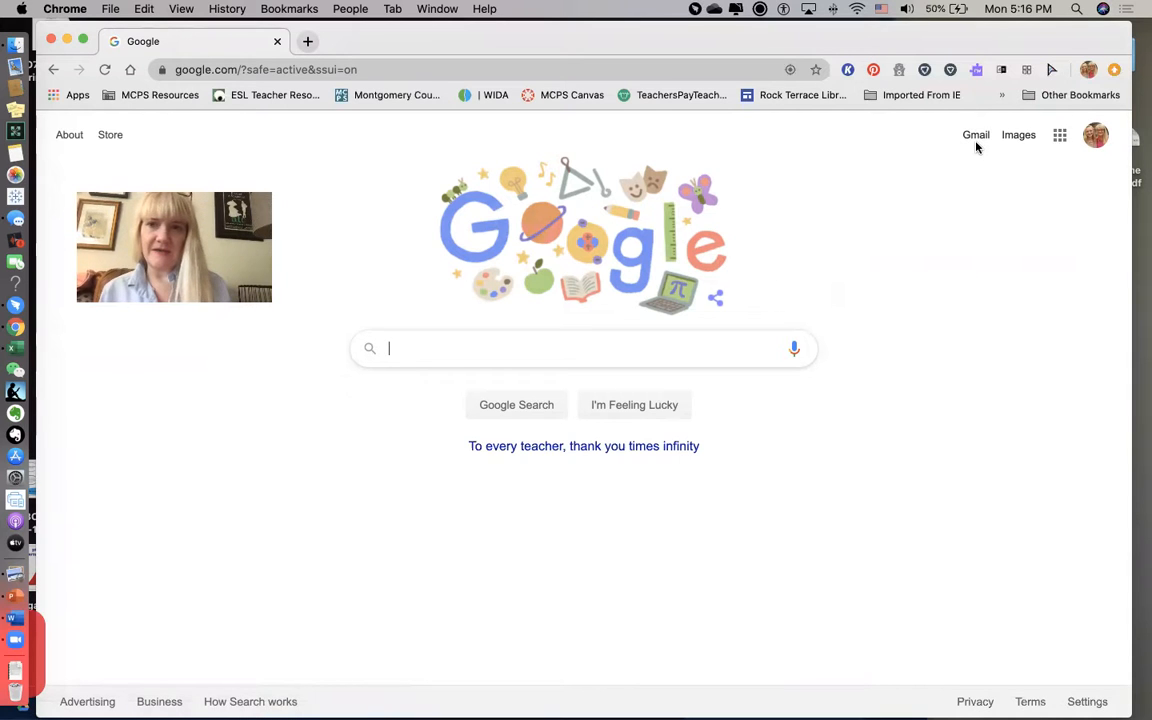
mouse_move(1060, 140)
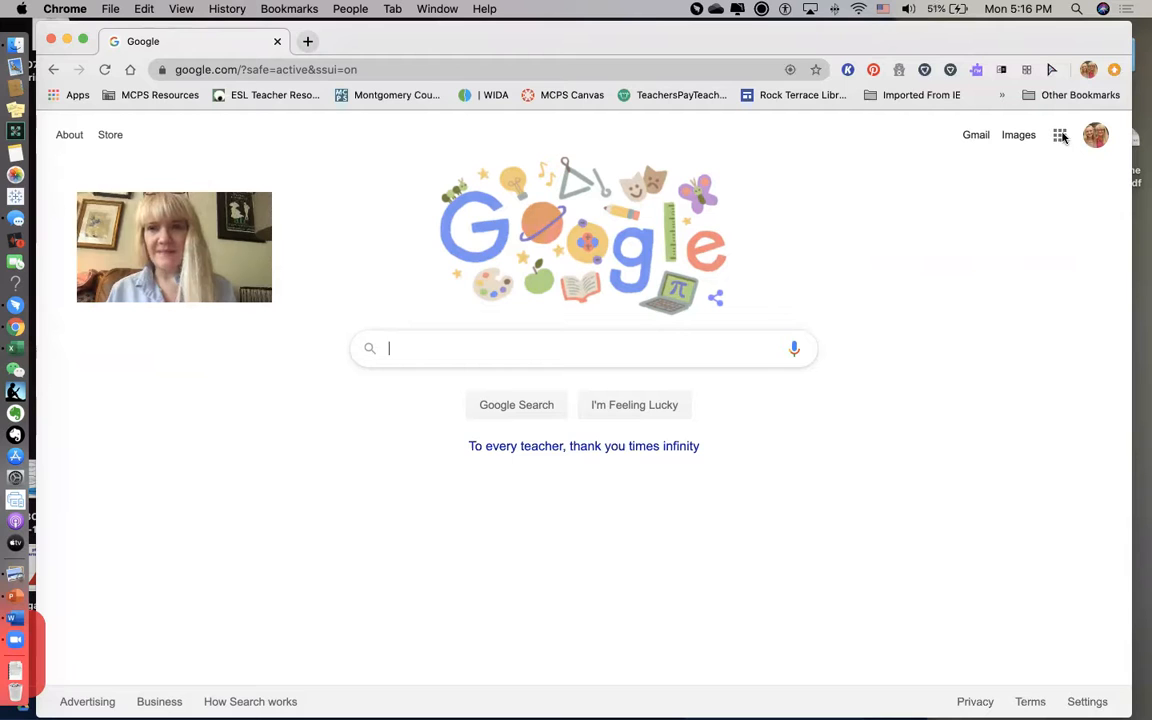
Launch Gmail from the Google apps grid at the top right
left_click(1060, 136)
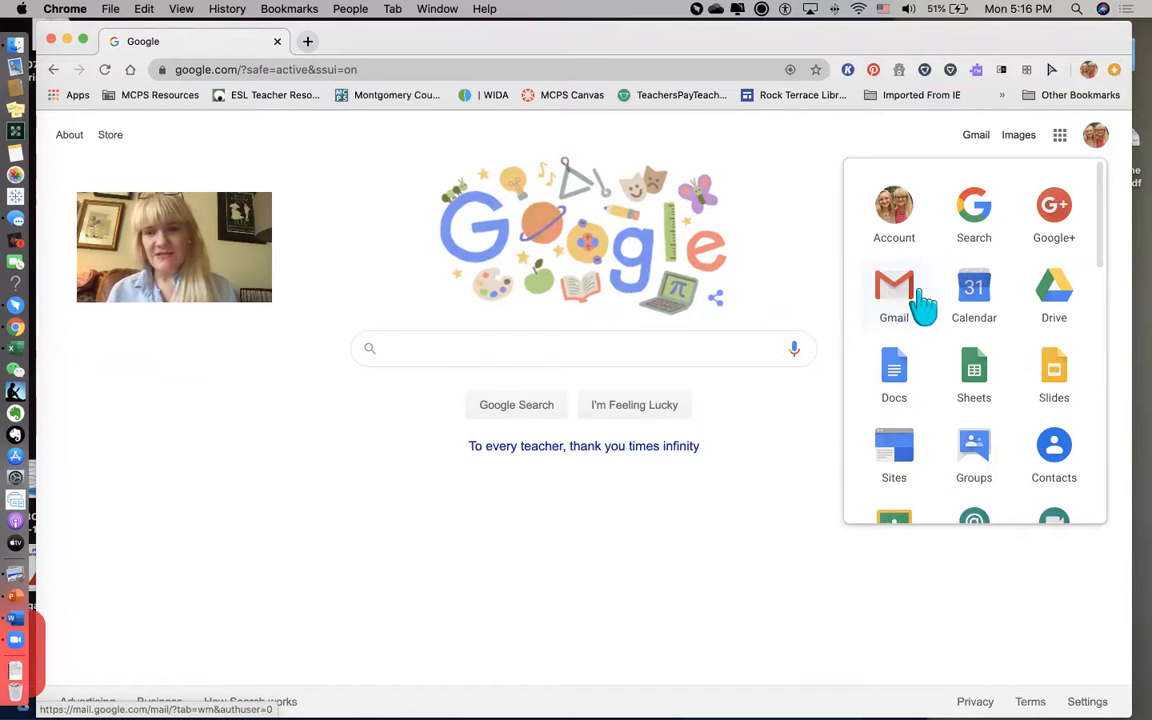
mouse_move(1054, 290)
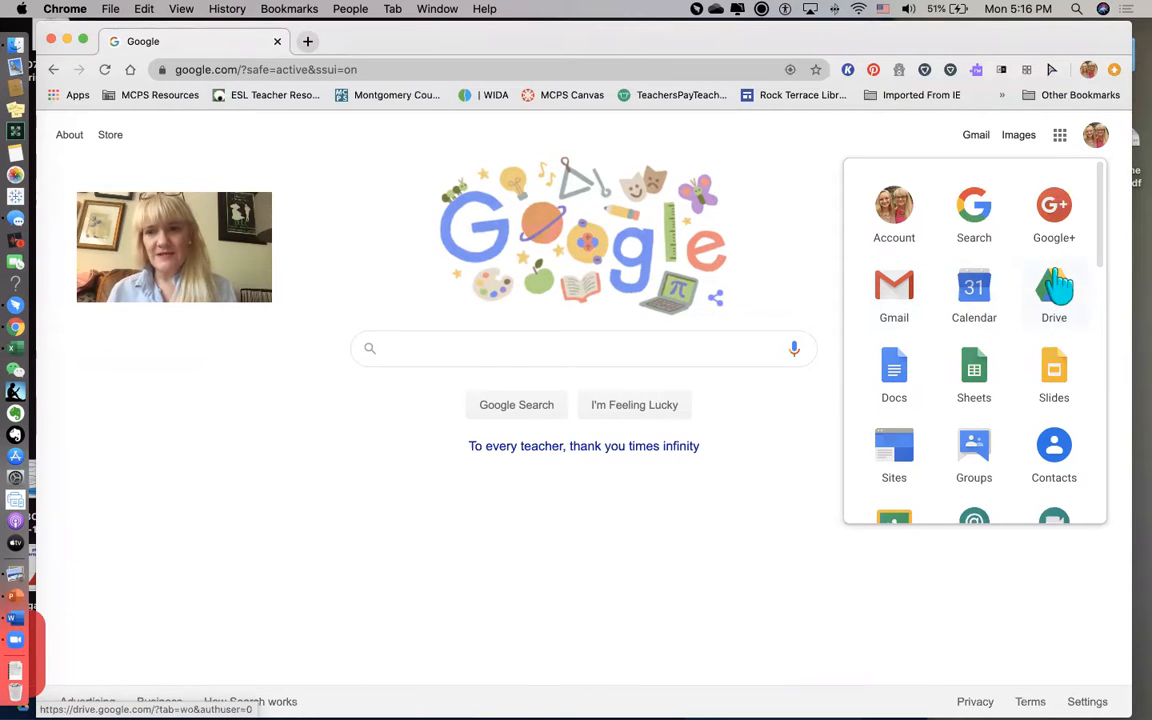
scroll("down", 3)
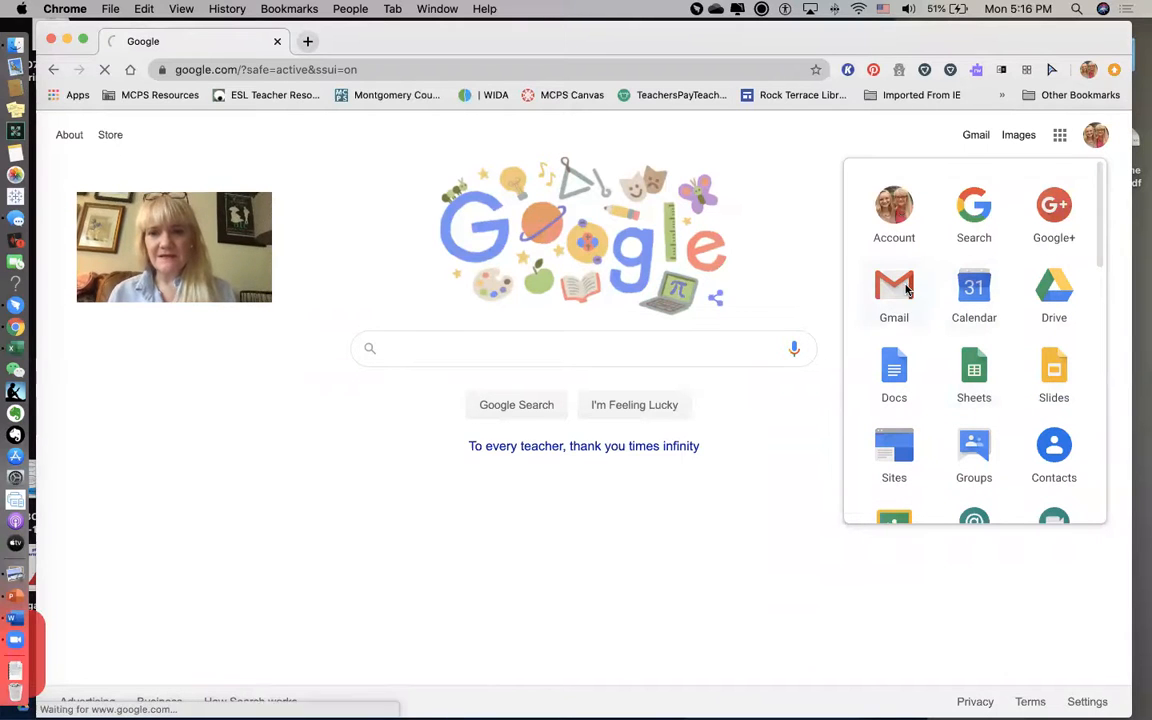
left_click(892, 290)
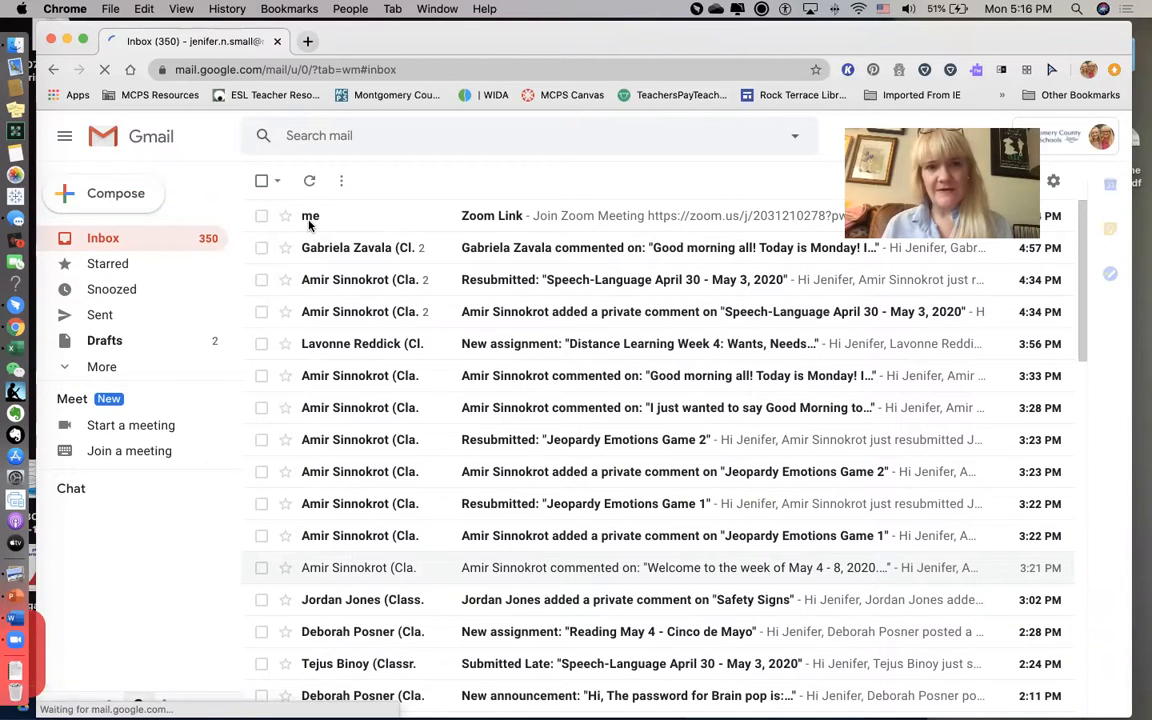
mouse_move(516, 218)
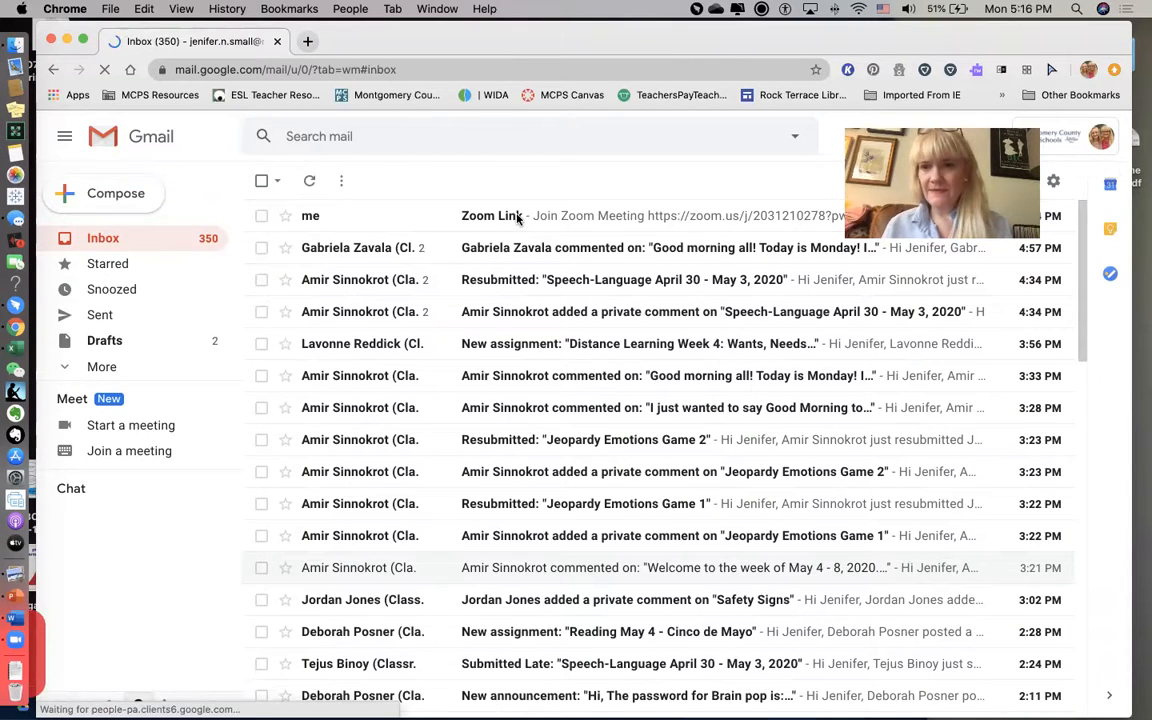
Select the 'Zoom Link' email, the newest message in the loaded inbox
left_click(490, 216)
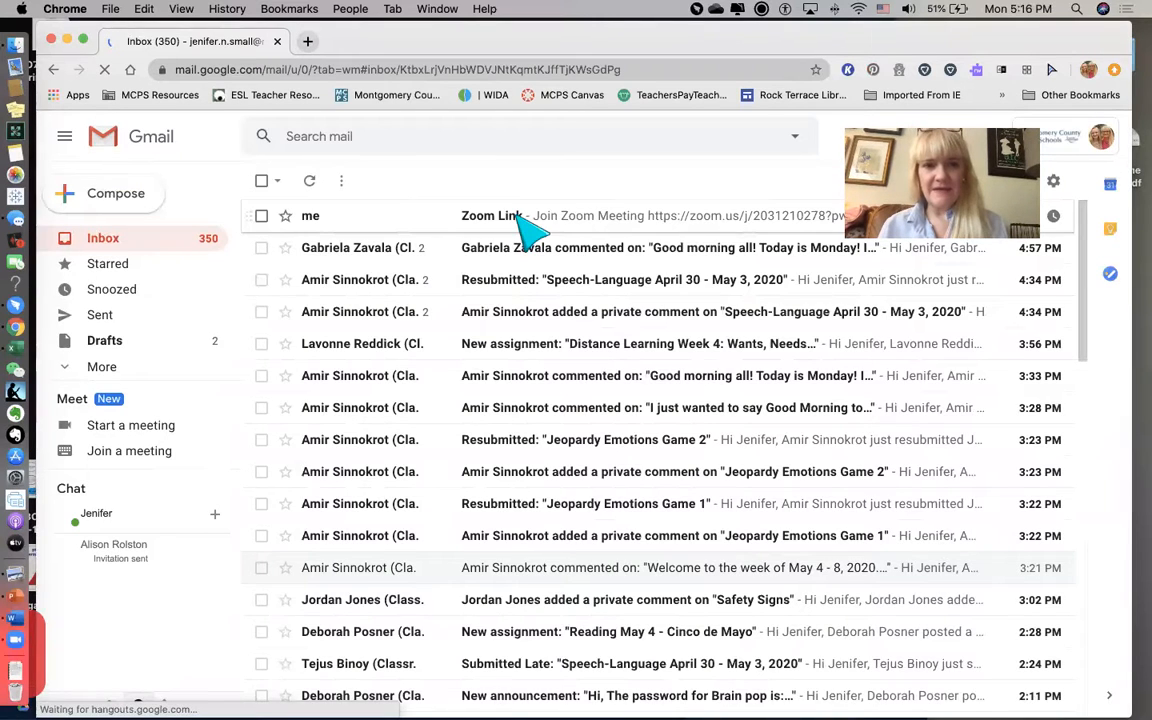
Show the Zoom Link email with its meeting link, meeting ID and password
left_click(490, 216)
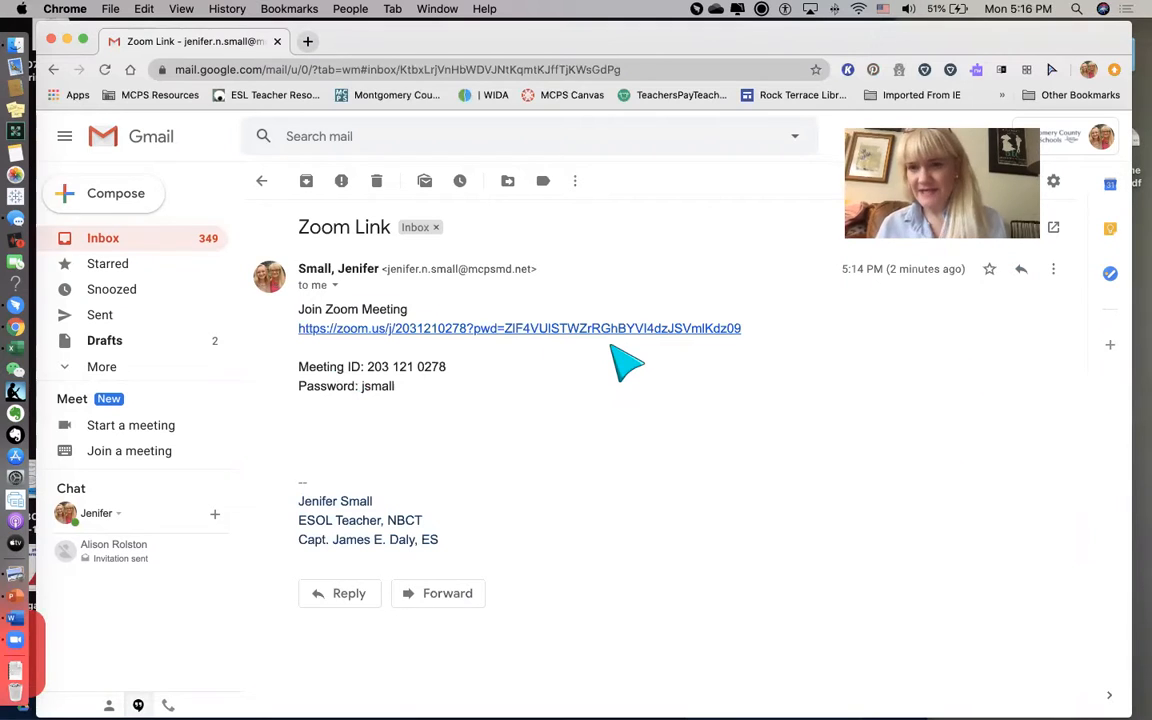
mouse_move(630, 344)
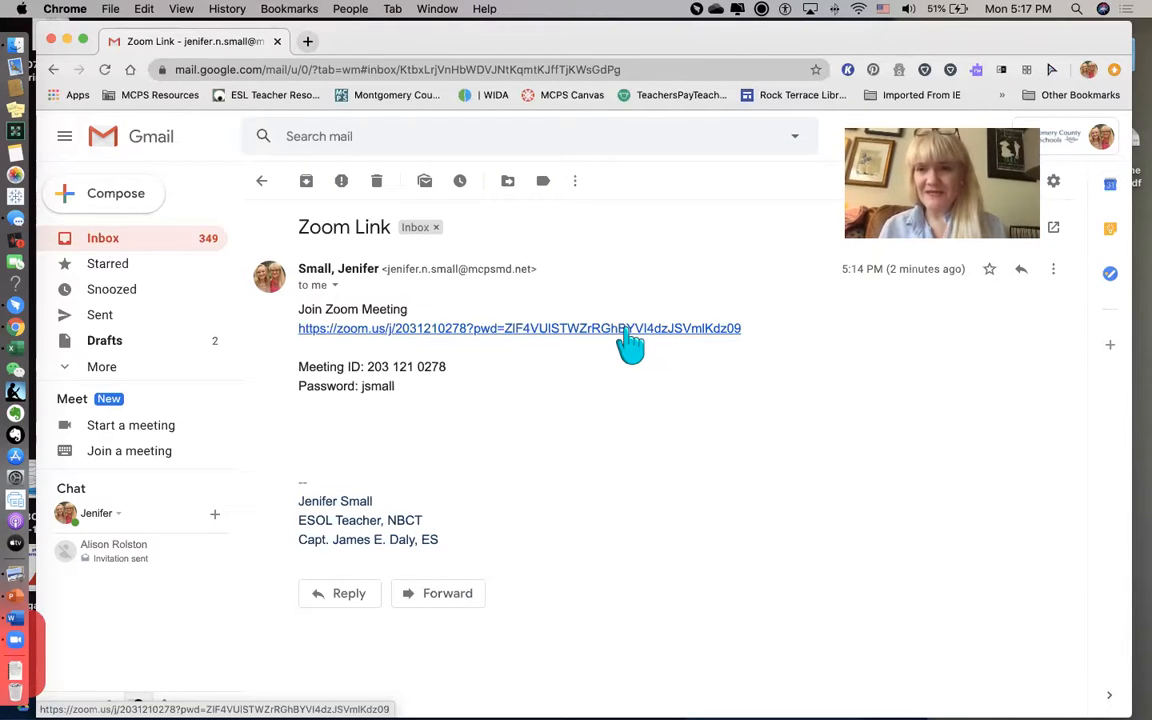
mouse_move(644, 378)
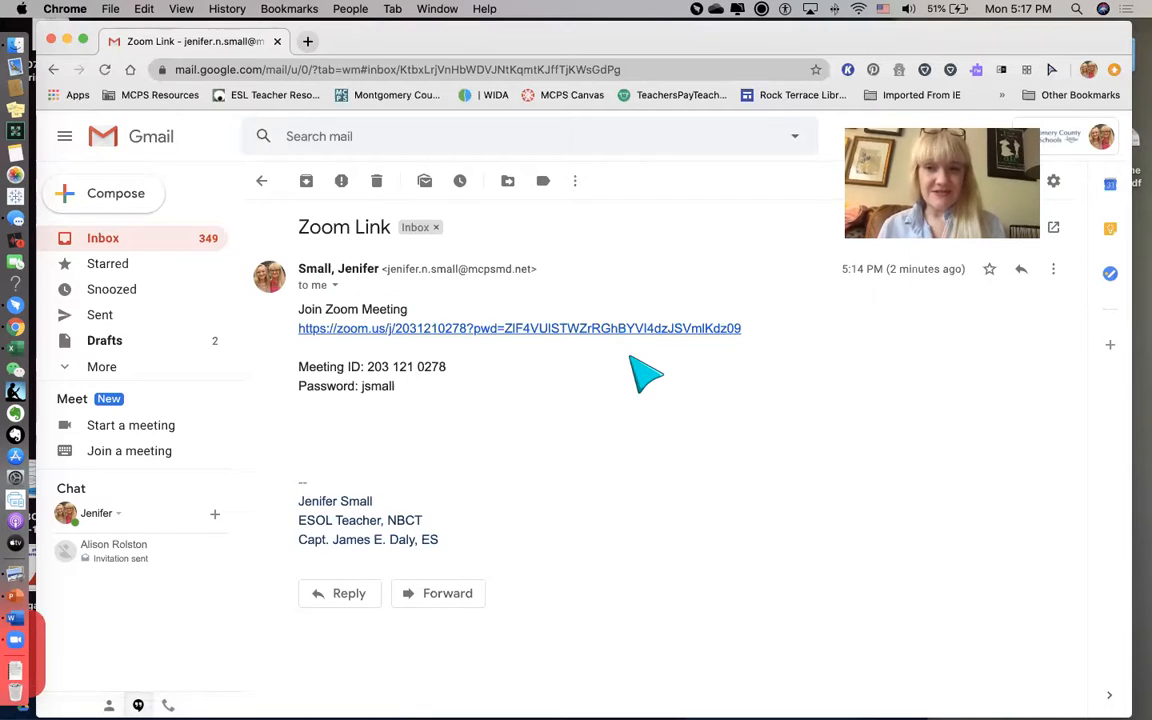
mouse_move(648, 368)
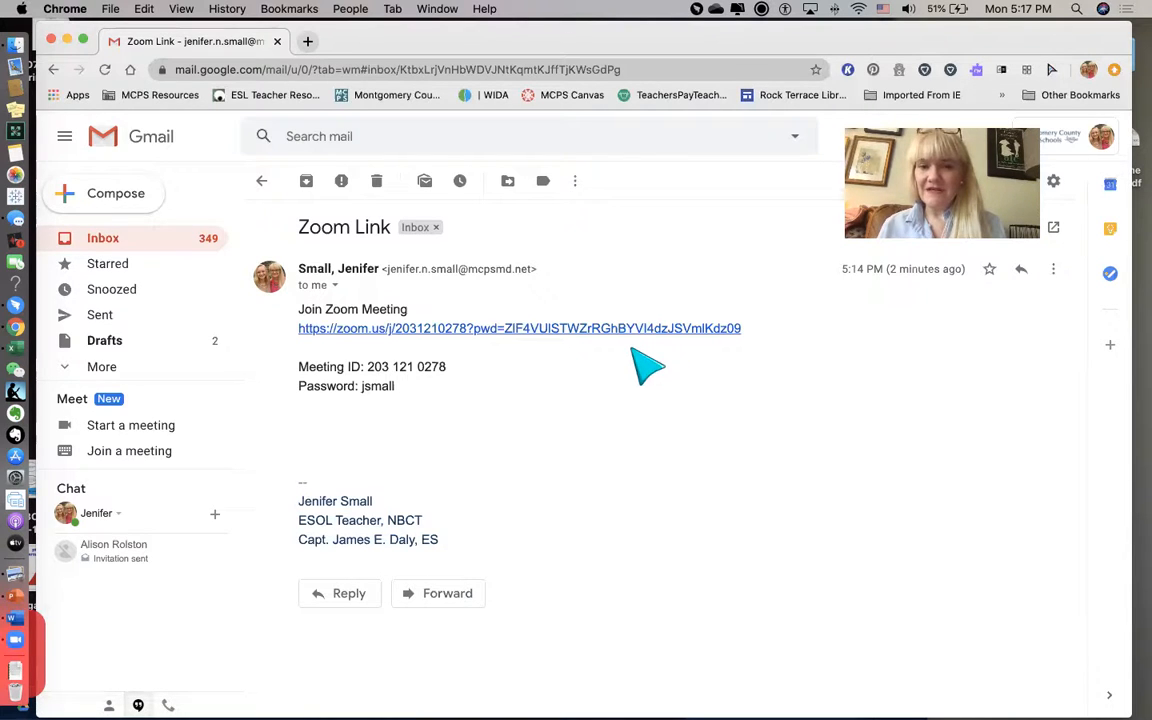
mouse_move(588, 352)
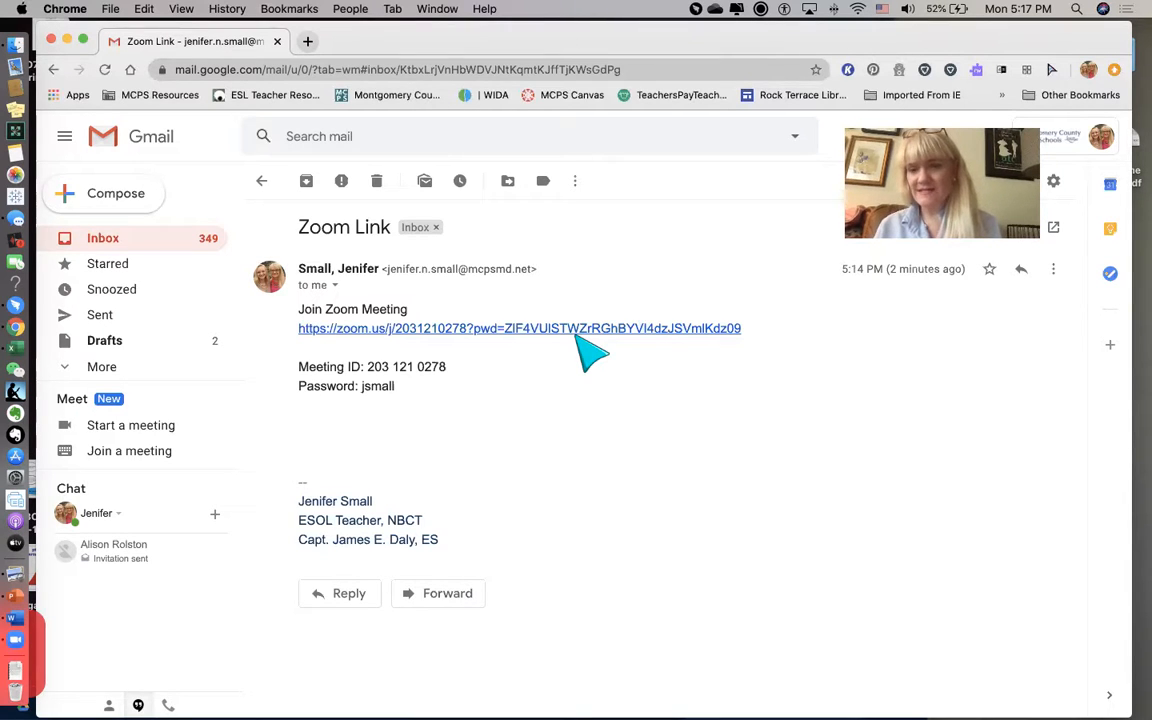
mouse_move(596, 338)
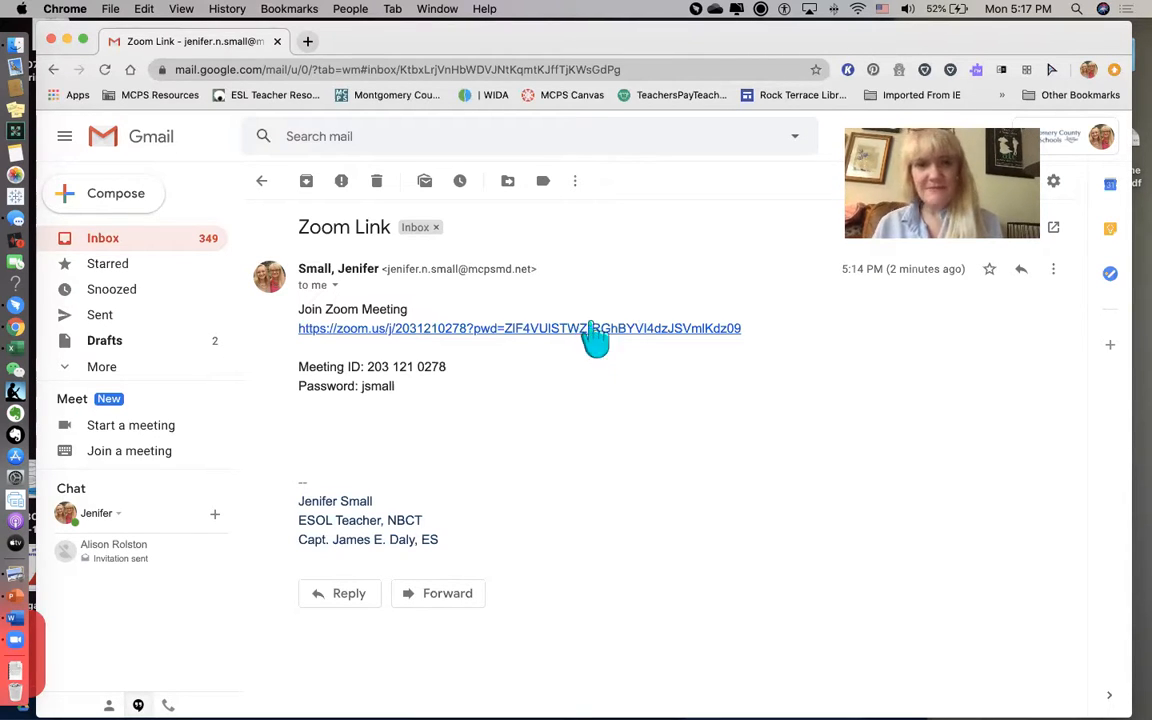
mouse_move(362, 442)
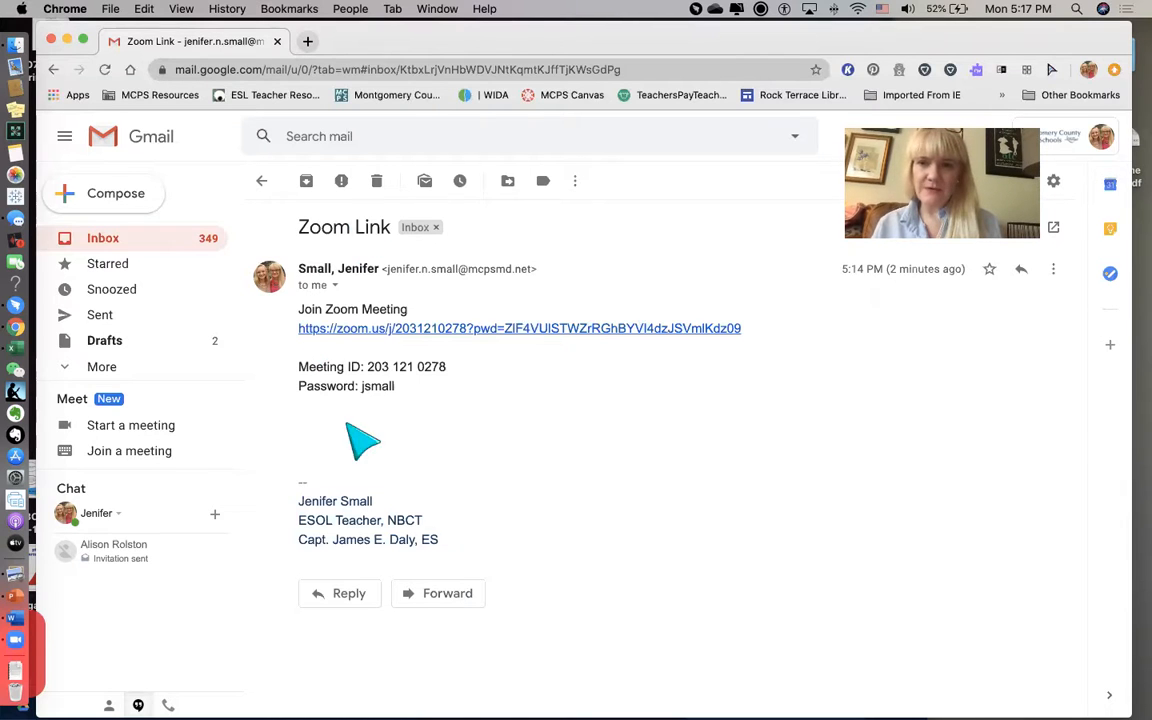
mouse_move(448, 462)
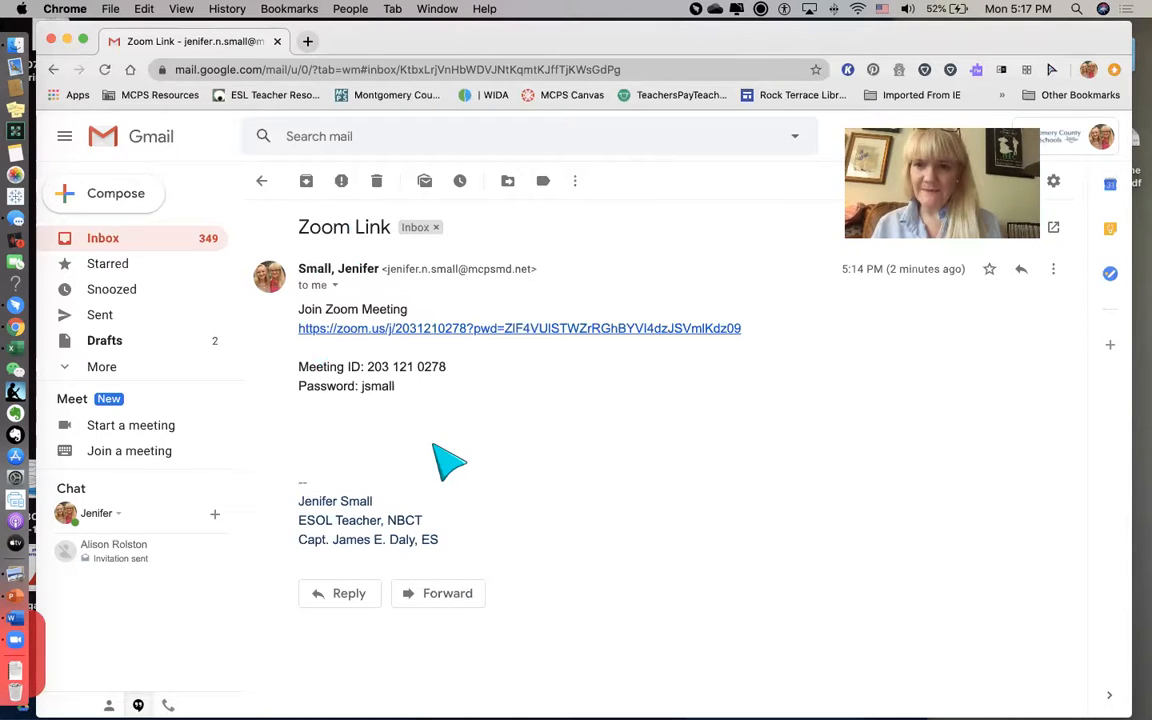
mouse_move(512, 340)
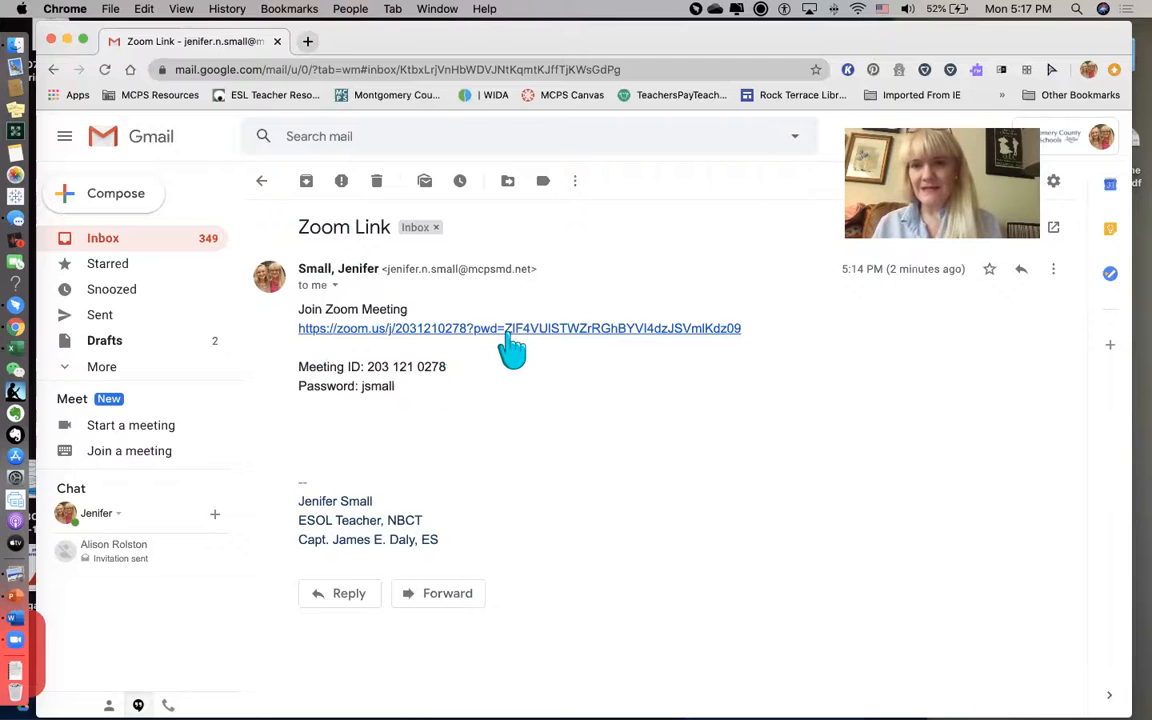